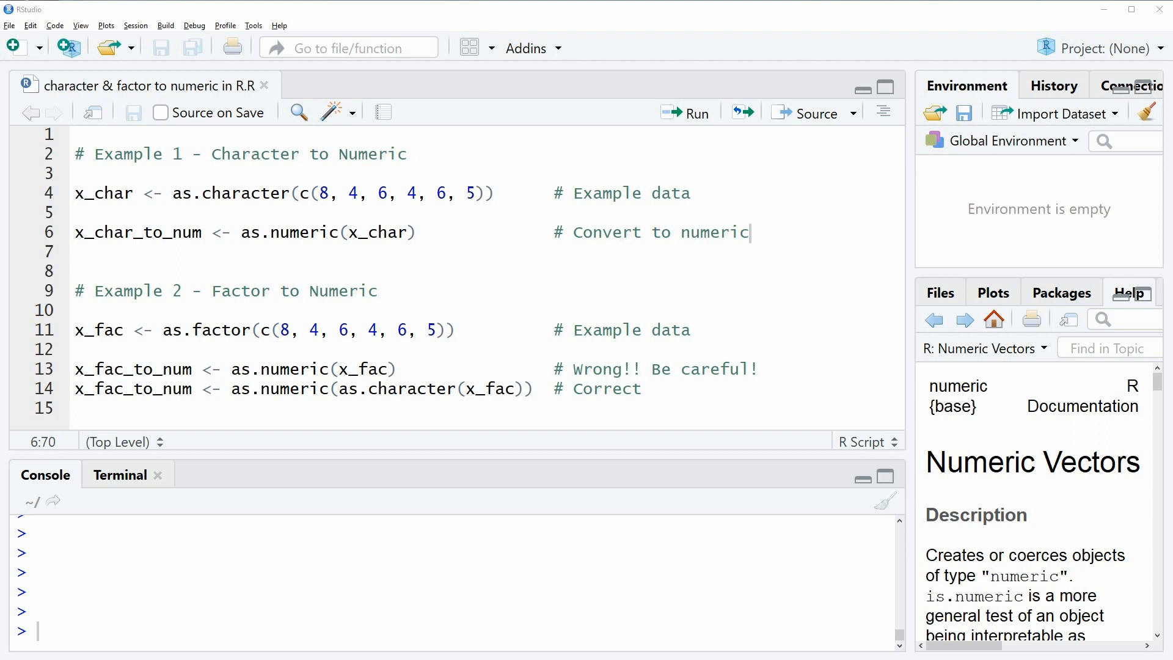
pyautogui.moveTo(54, 201)
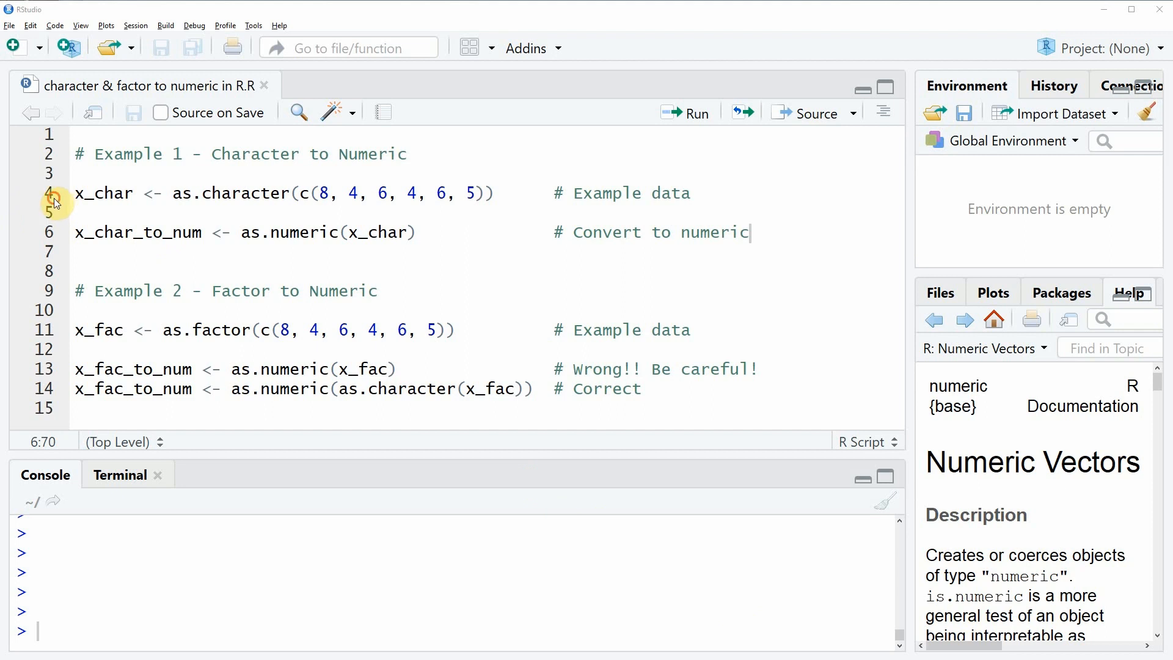
# Step: Run the x_char definition line and print x_char, showing "8" "4" "6" "4" "6" "5"
pyautogui.click(56, 193)
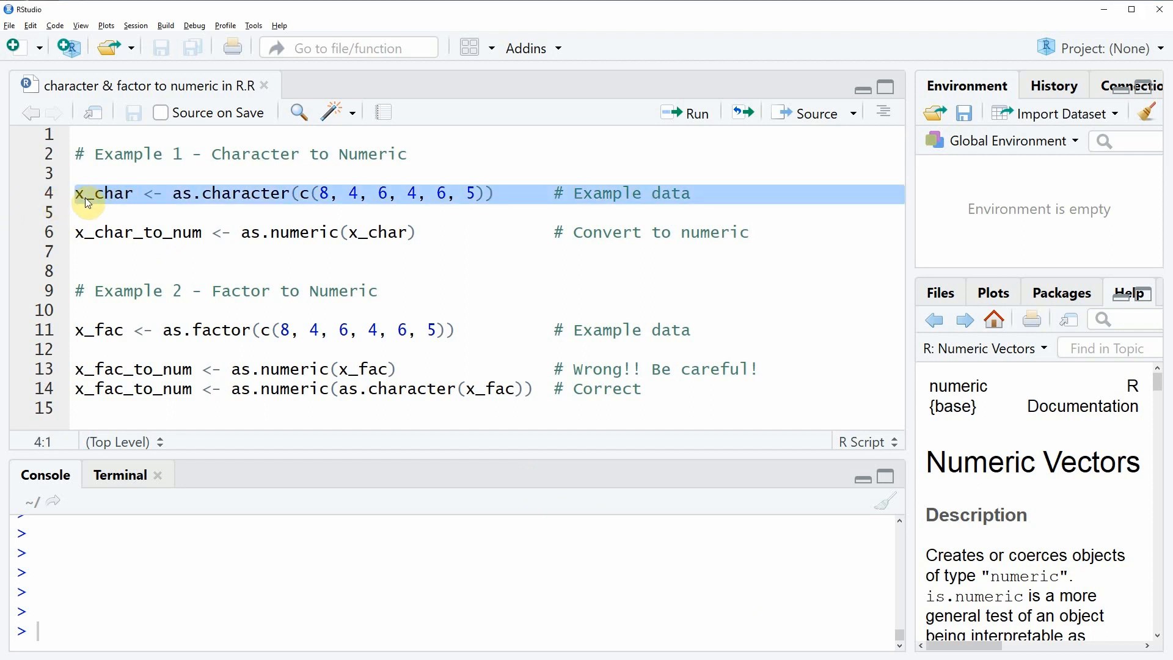
pyautogui.click(691, 113)
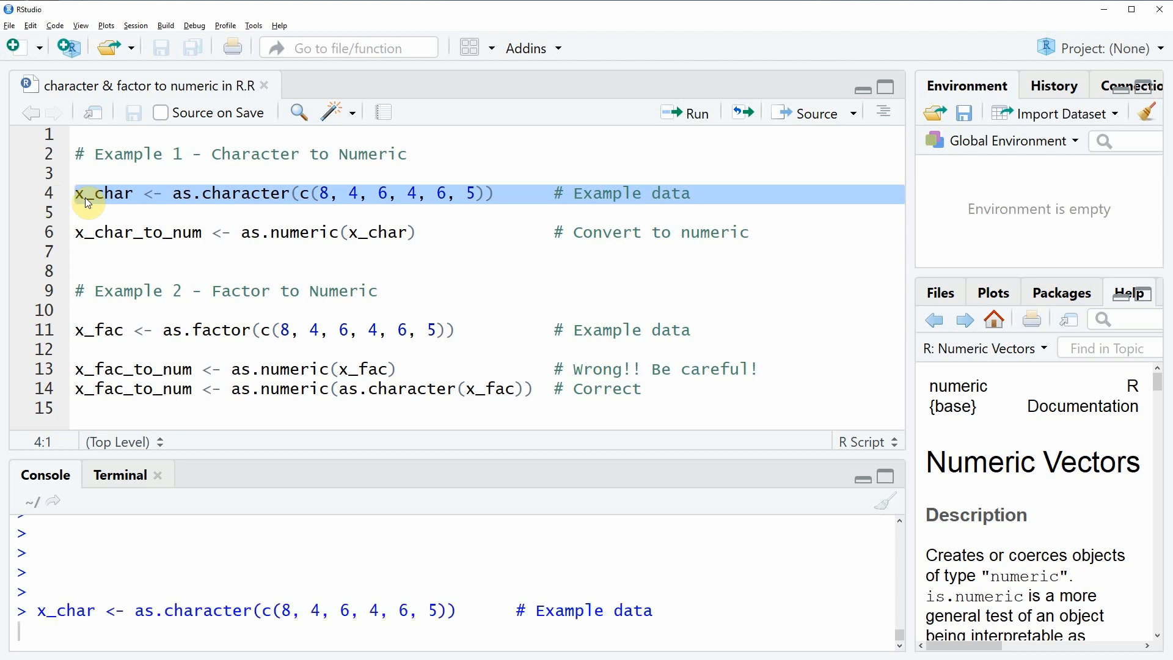
pyautogui.click(695, 112)
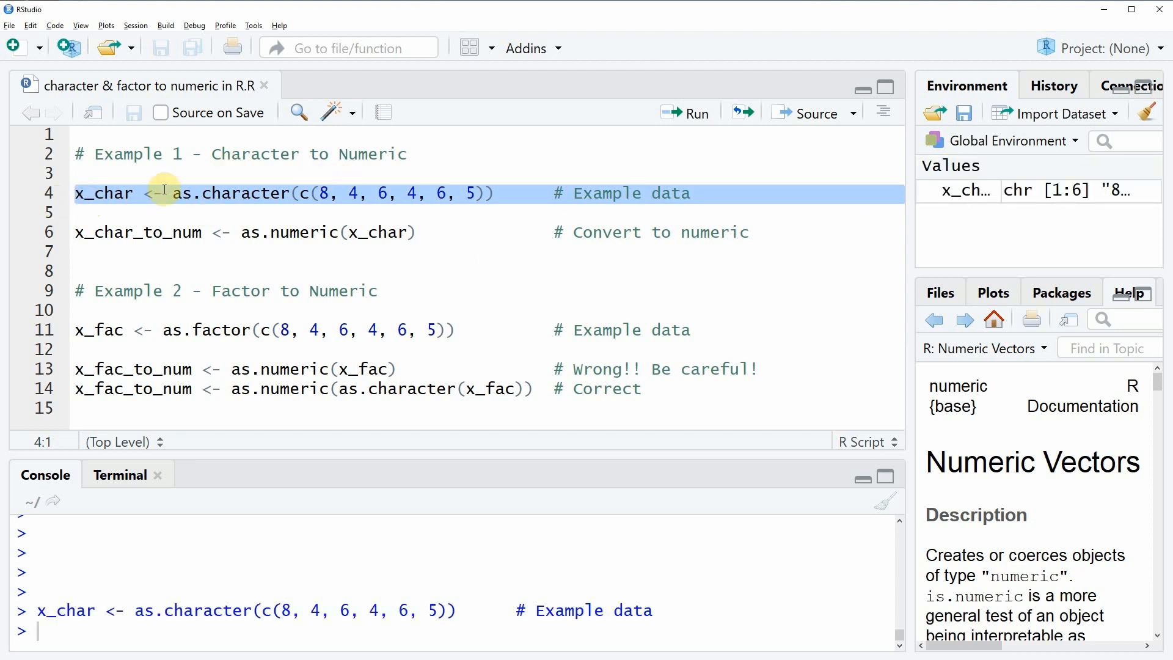
pyautogui.moveTo(985, 171)
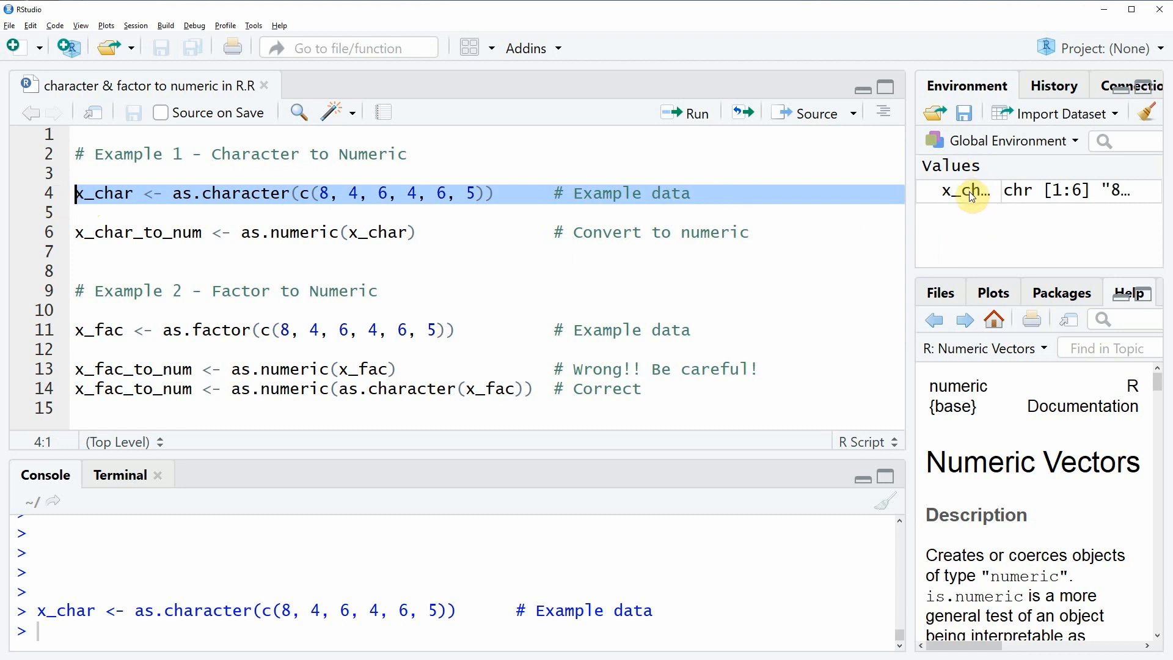
pyautogui.moveTo(970, 191)
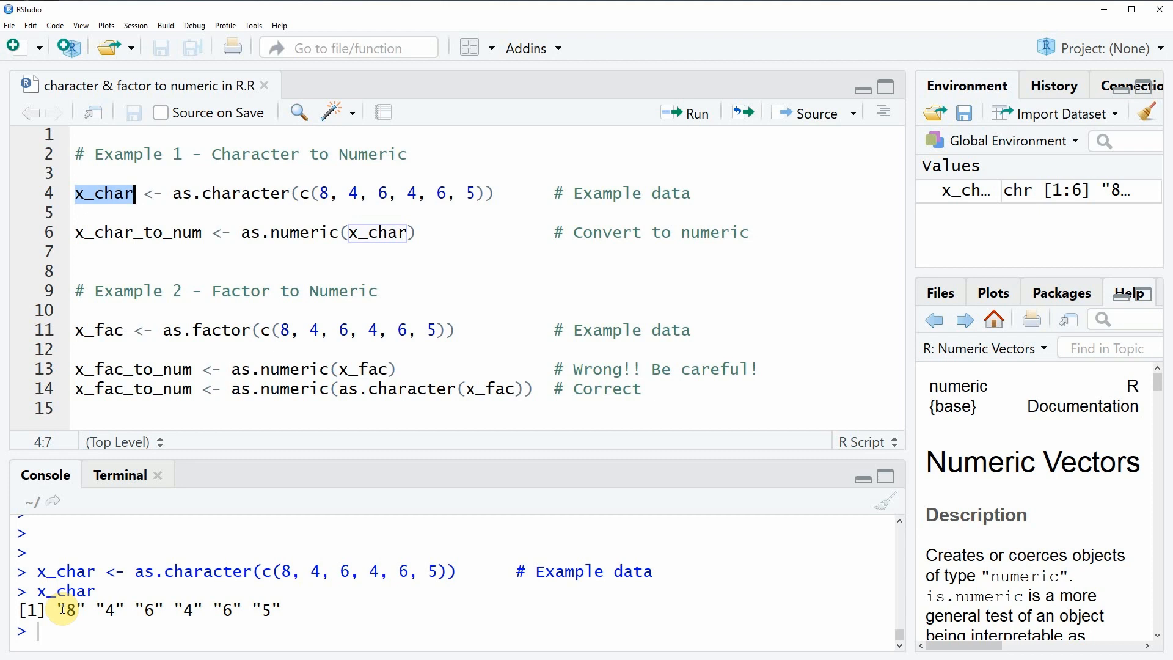
pyautogui.moveTo(304, 232)
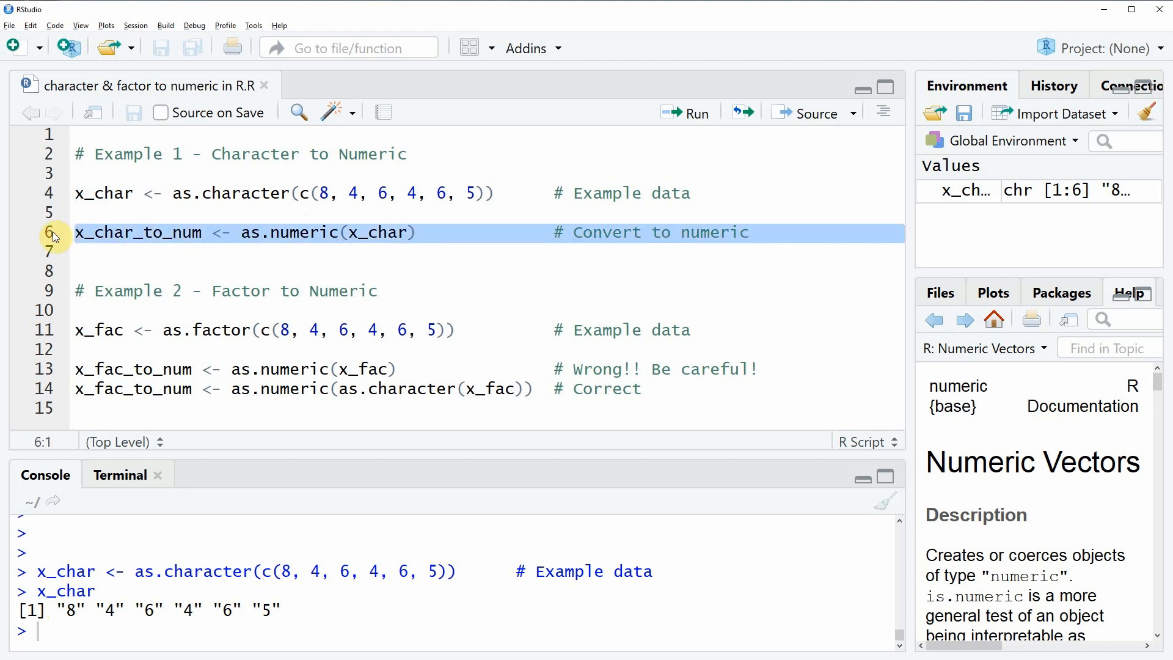
# Step: Run the as.numeric conversion line and print x_char_to_num as 8 4 6 4 6 5
pyautogui.click(694, 113)
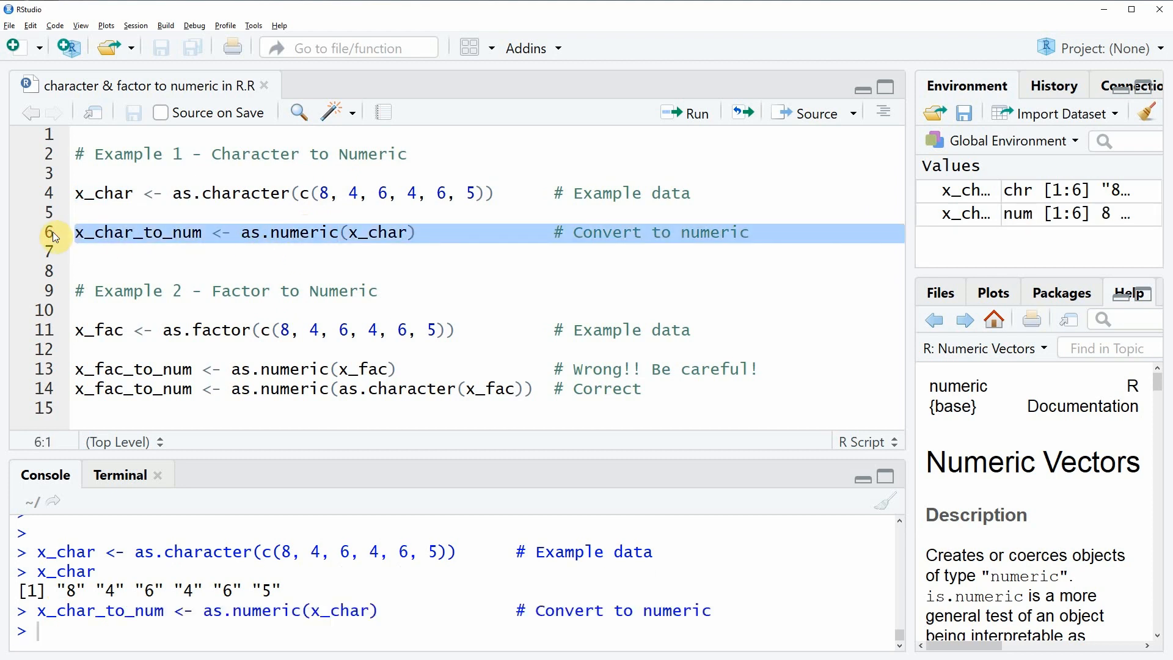
pyautogui.doubleClick(137, 232)
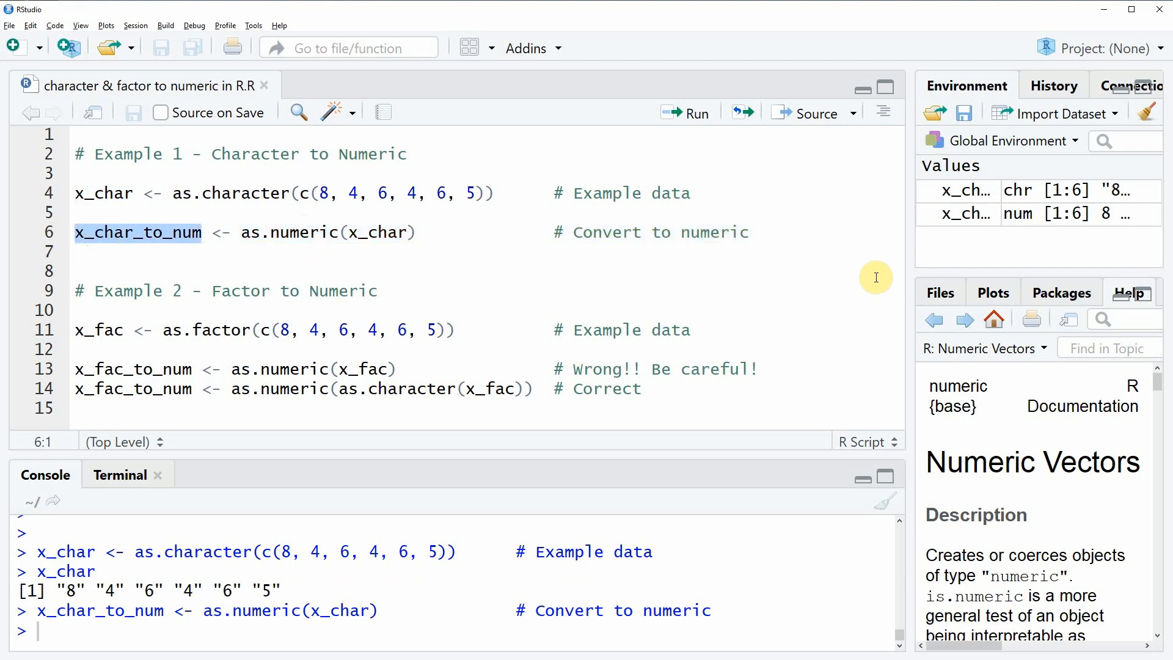
pyautogui.moveTo(965, 226)
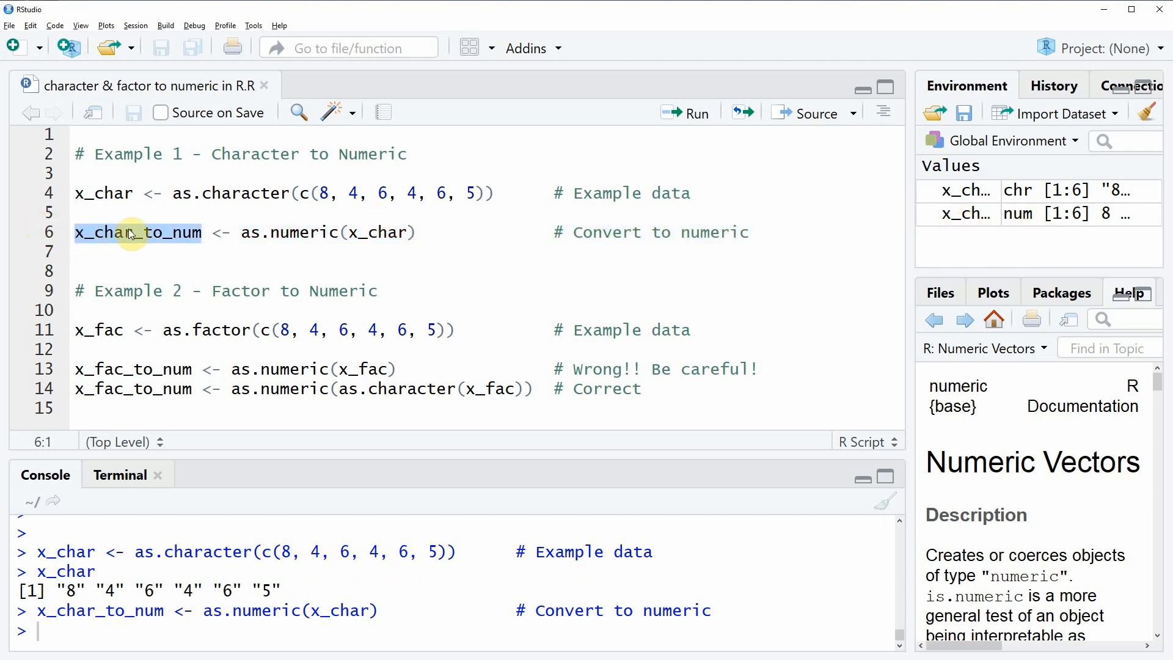
pyautogui.click(695, 112)
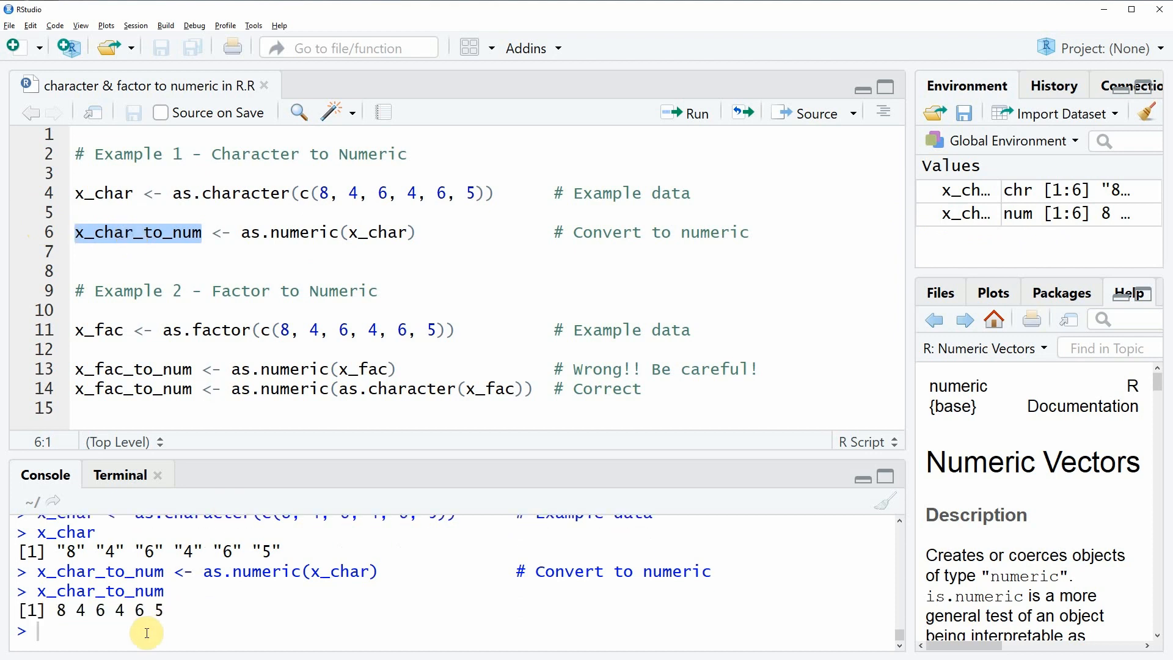
pyautogui.moveTo(169, 609)
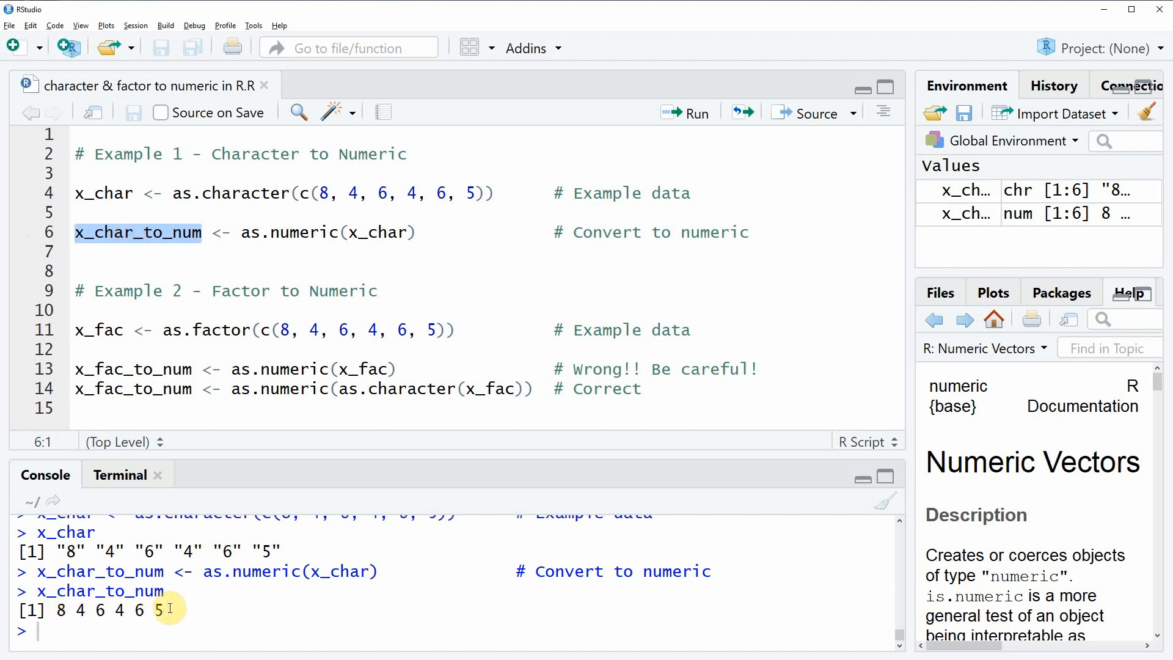
pyautogui.moveTo(88, 561)
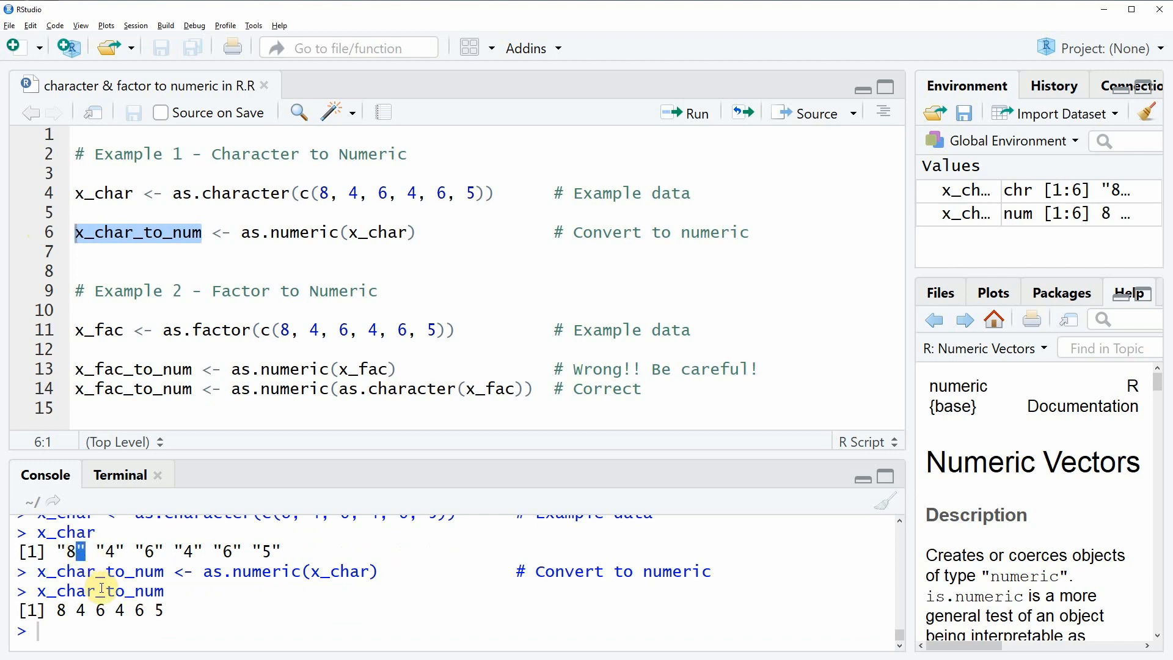
# Step: Check class(x_char_to_num) in the console, confirming it is numeric
pyautogui.click(200, 233)
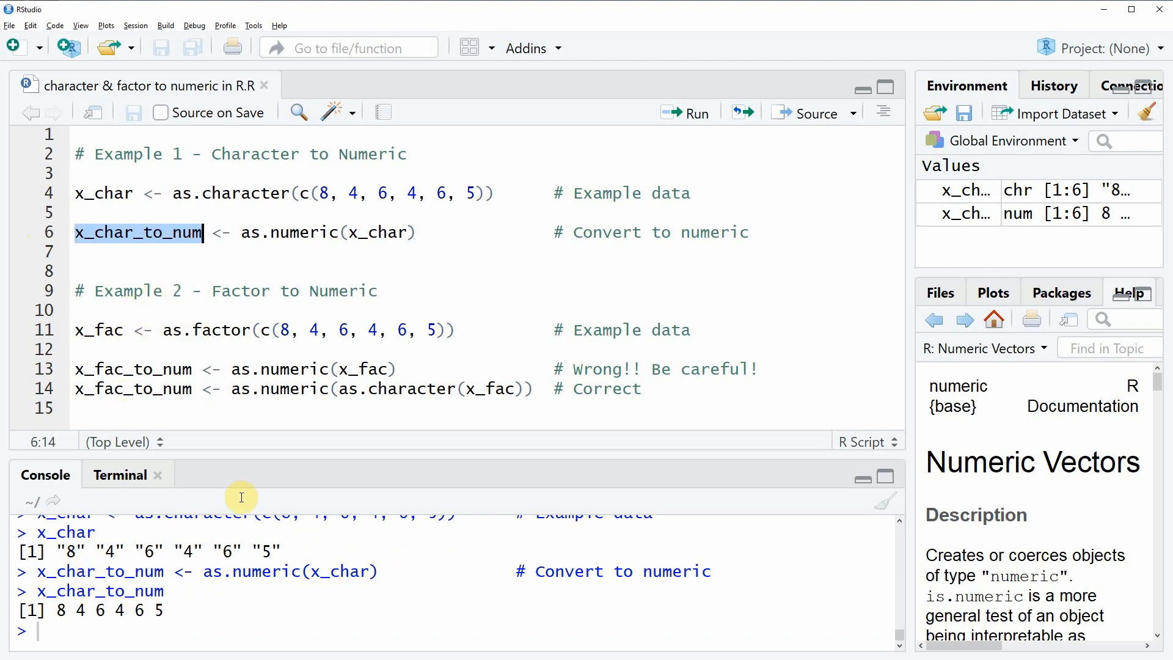
pyautogui.write('class(')
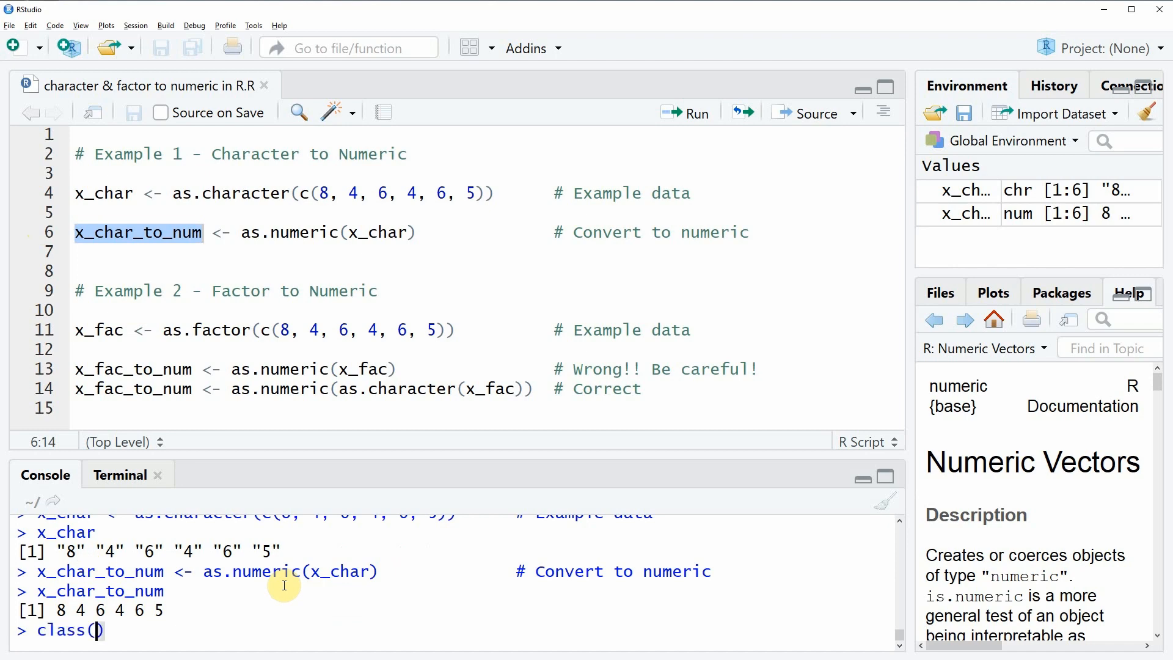
pyautogui.write('x_char_to_num')
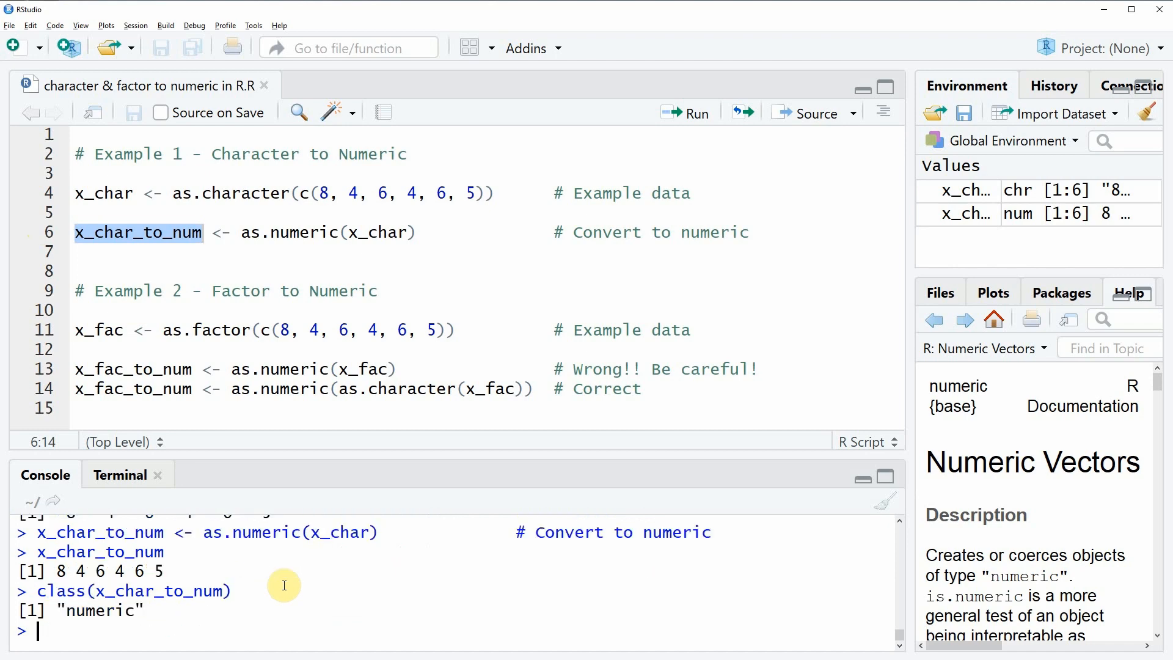
pyautogui.moveTo(131, 610)
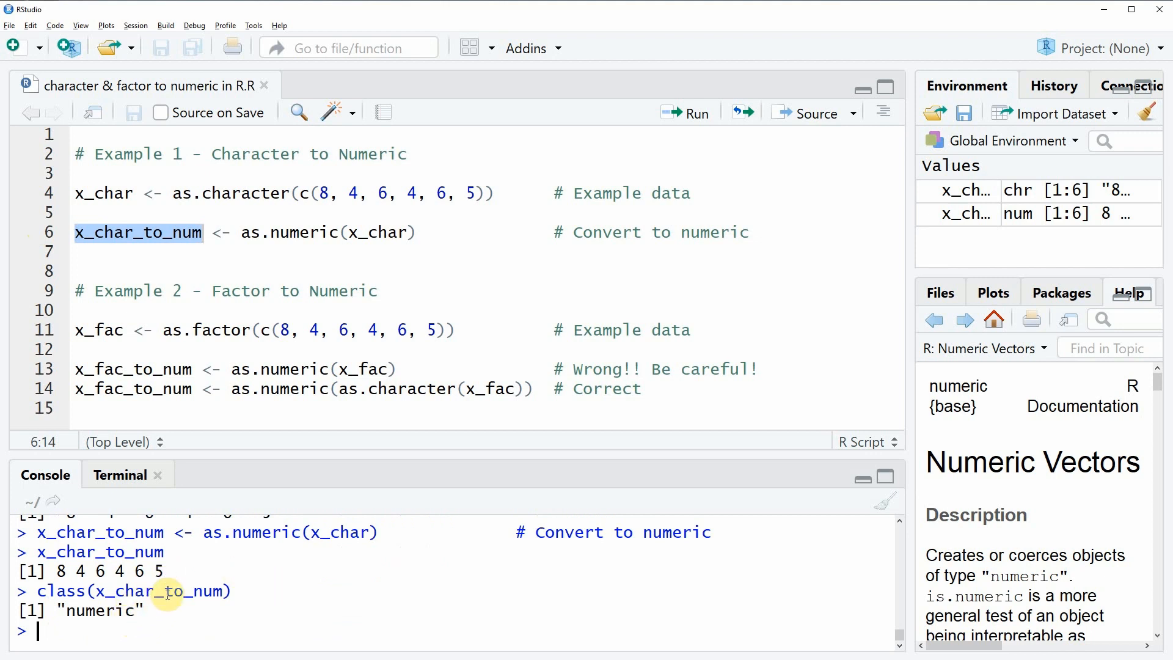
pyautogui.moveTo(112, 610)
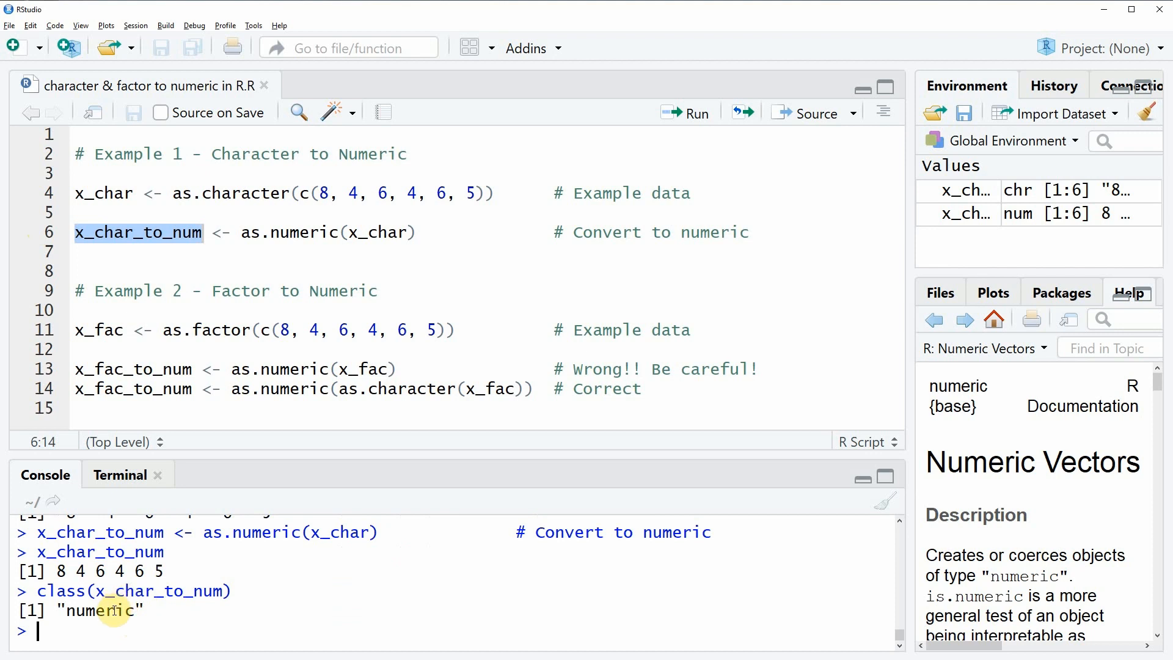
pyautogui.moveTo(296, 404)
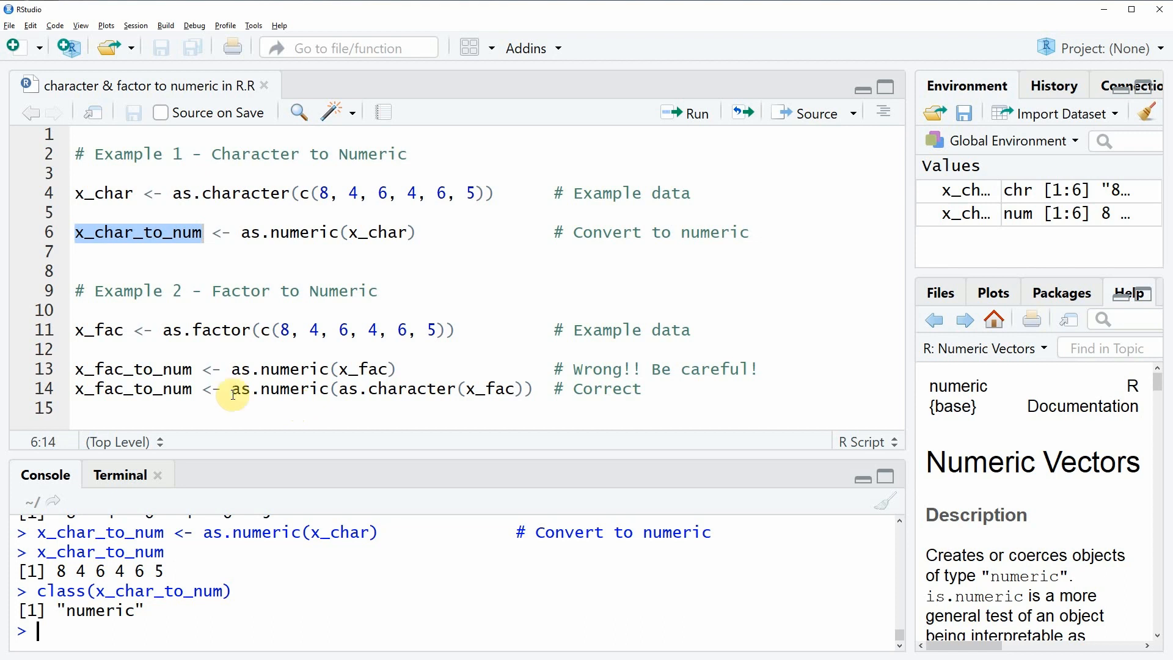
pyautogui.moveTo(45, 332)
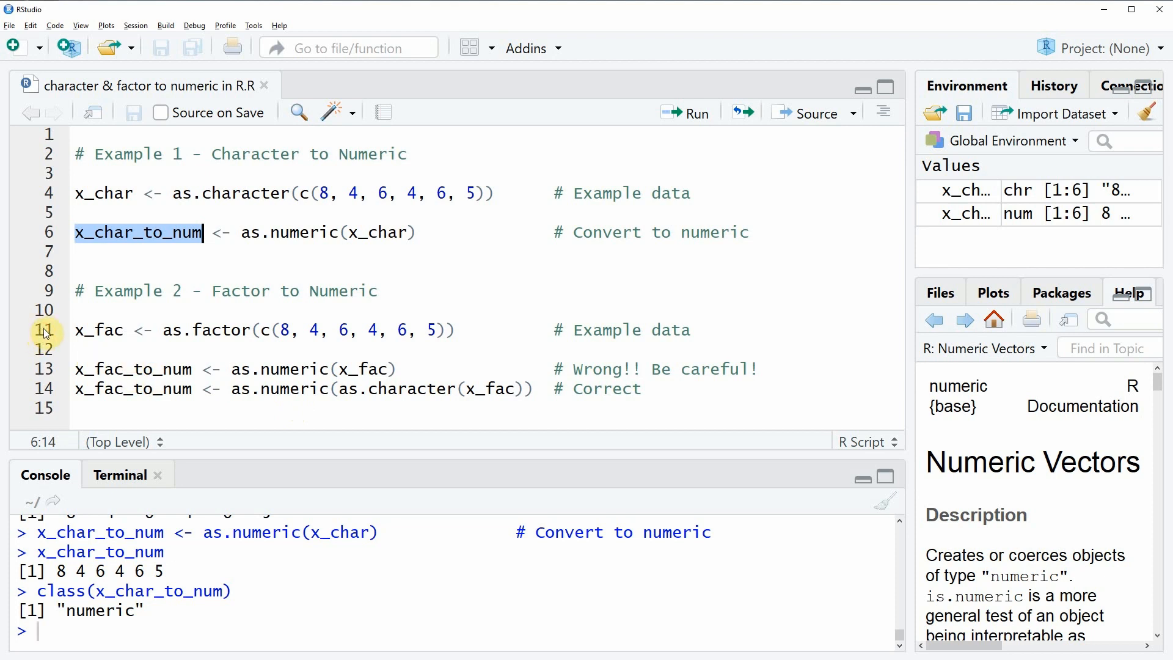
# Step: Run the factor example line and print x_fac with levels 4 5 6 8
pyautogui.click(78, 329)
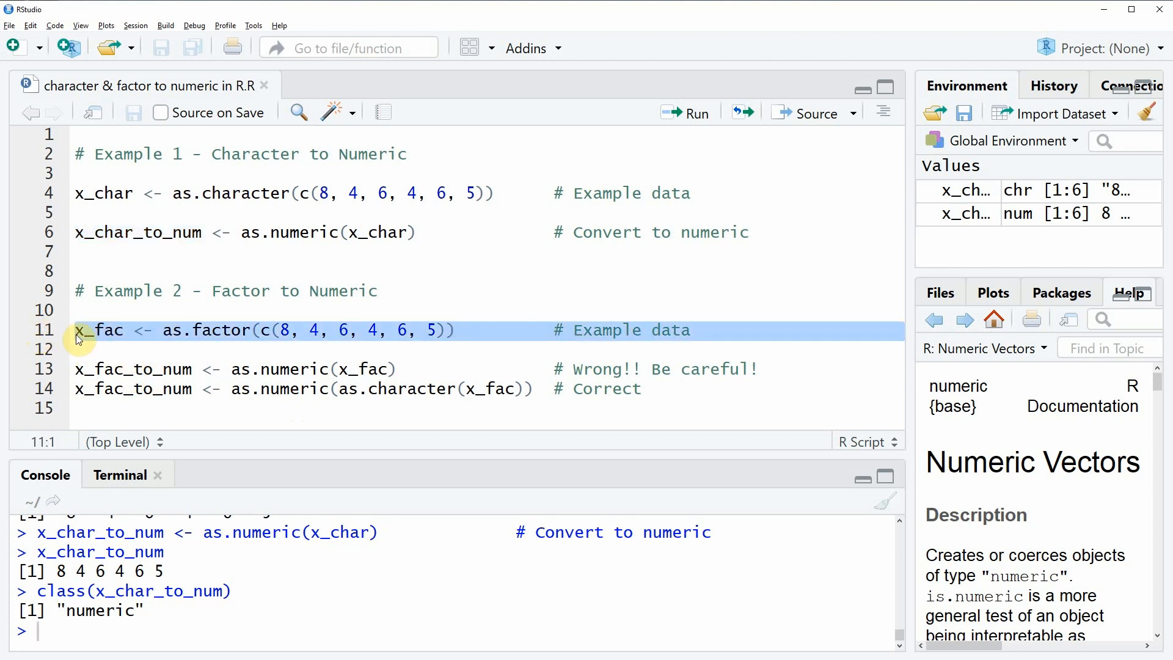
pyautogui.click(695, 112)
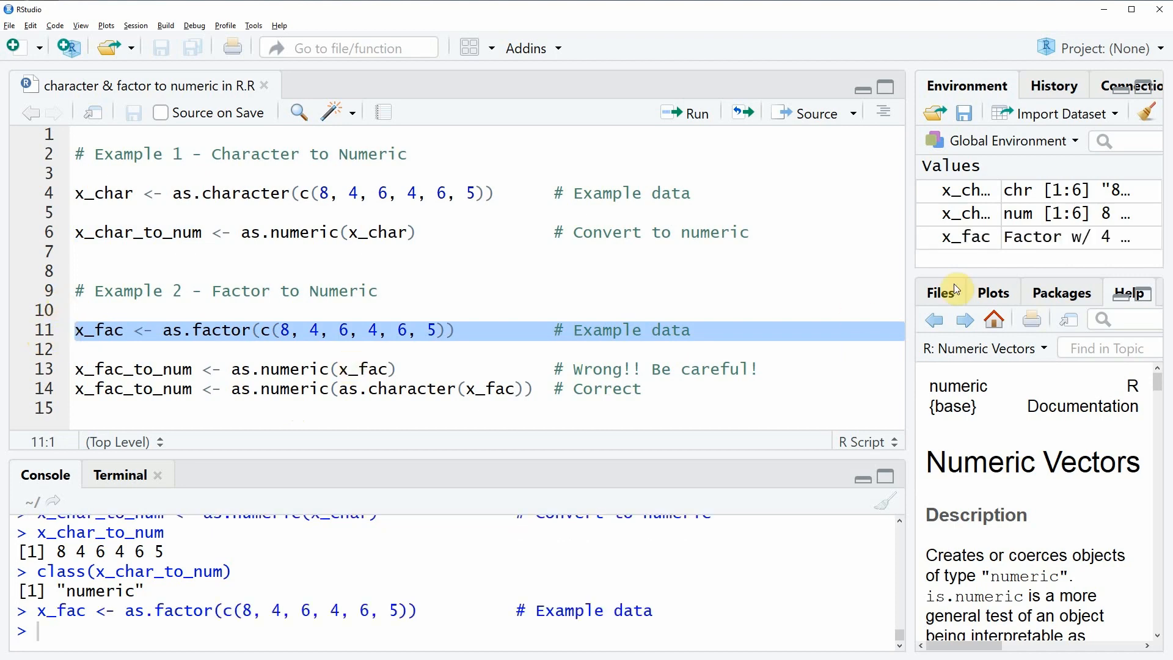
pyautogui.moveTo(967, 237)
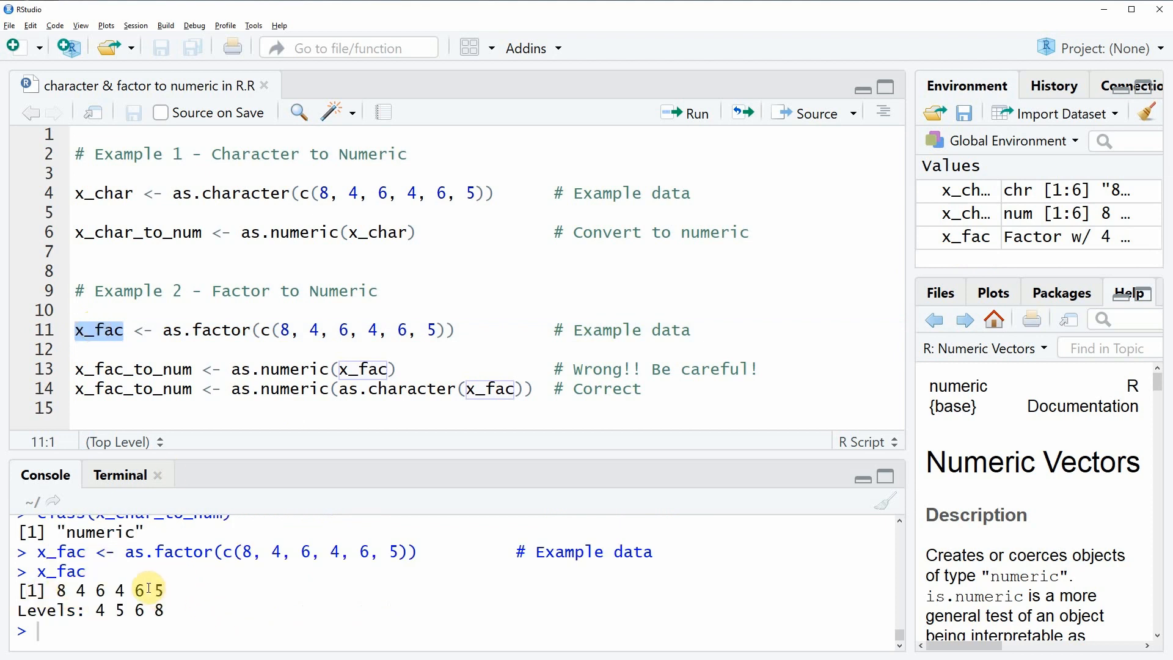
# Step: Check class(x_fac) returns factor, then select the wrong conversion line
pyautogui.click(108, 329)
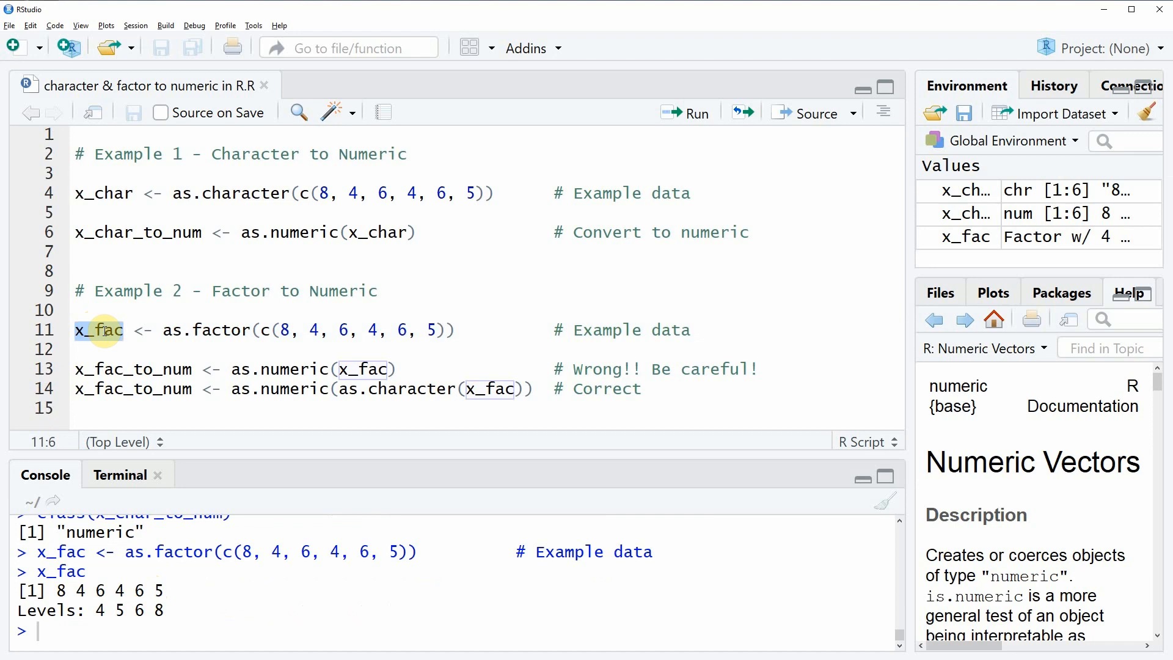
pyautogui.write('cla')
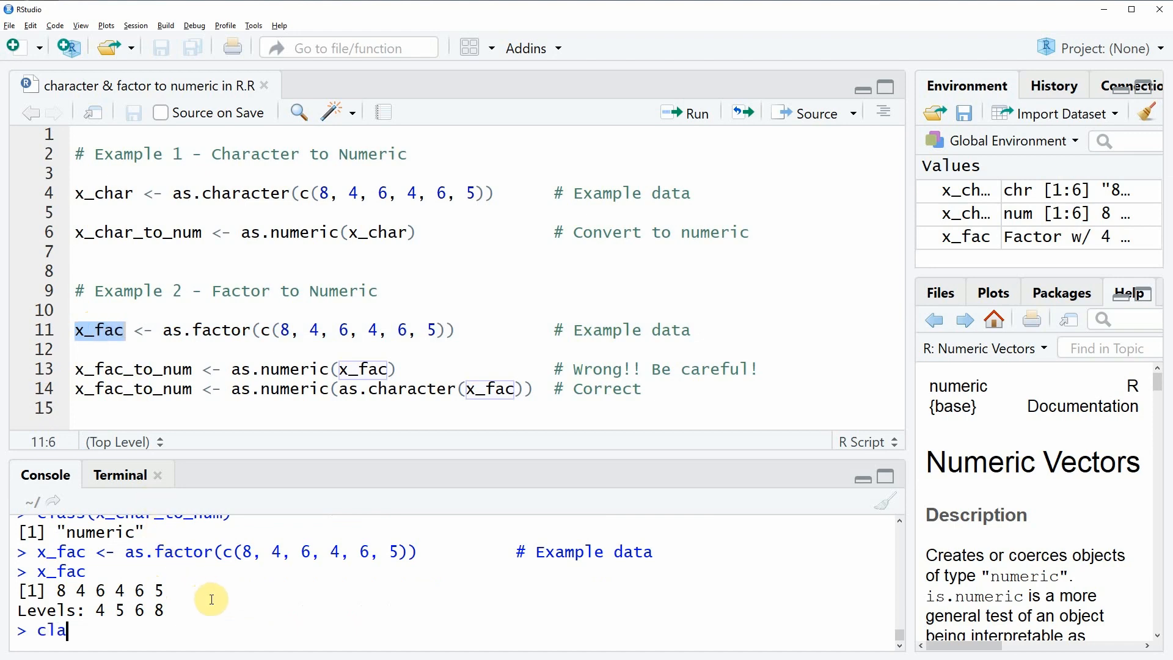
pyautogui.press('Return')
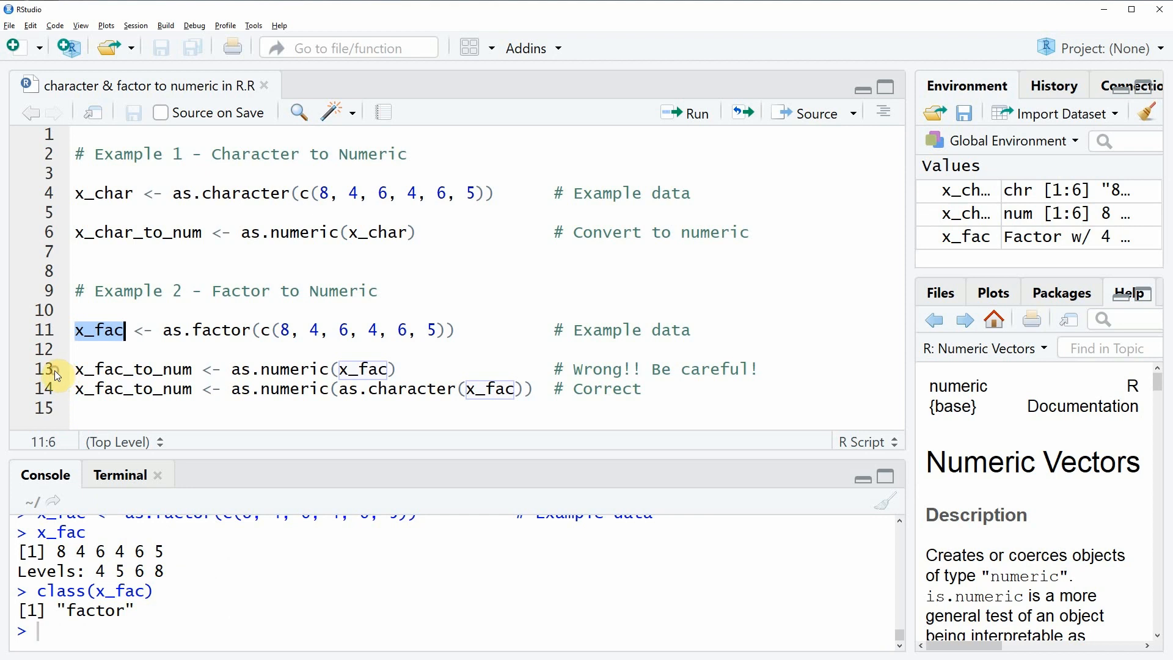
pyautogui.click(52, 368)
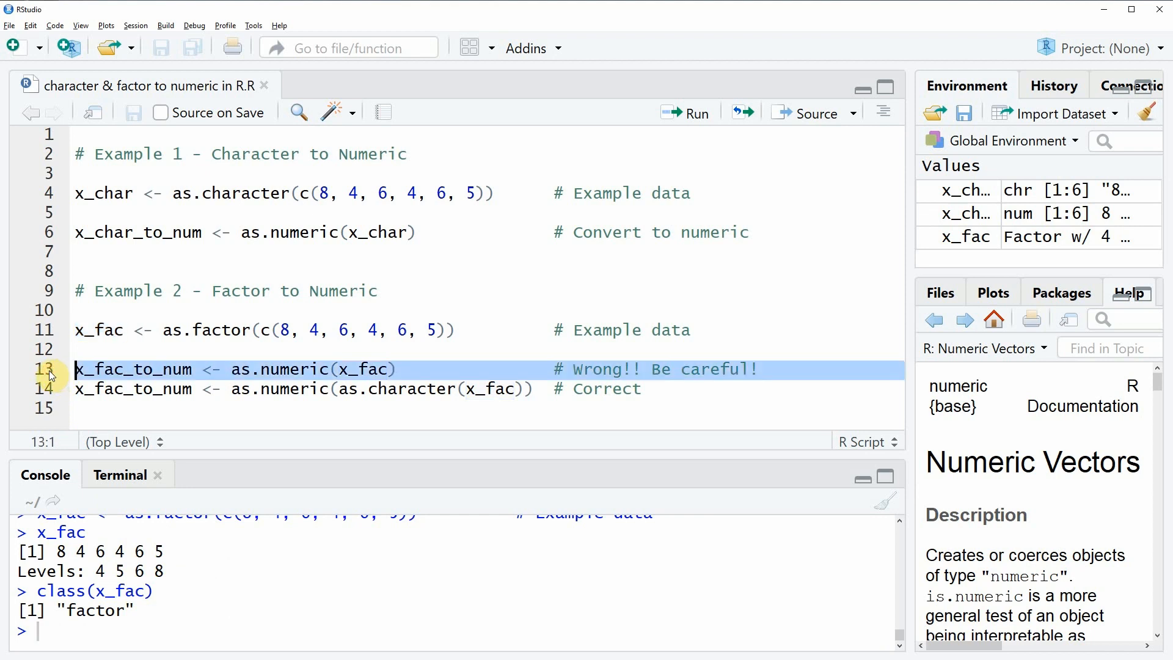
# Step: Run the naive as.numeric(x_fac) conversion and print x_fac_to_num, wrongly giving 4 1 3 1 3 2
pyautogui.click(695, 112)
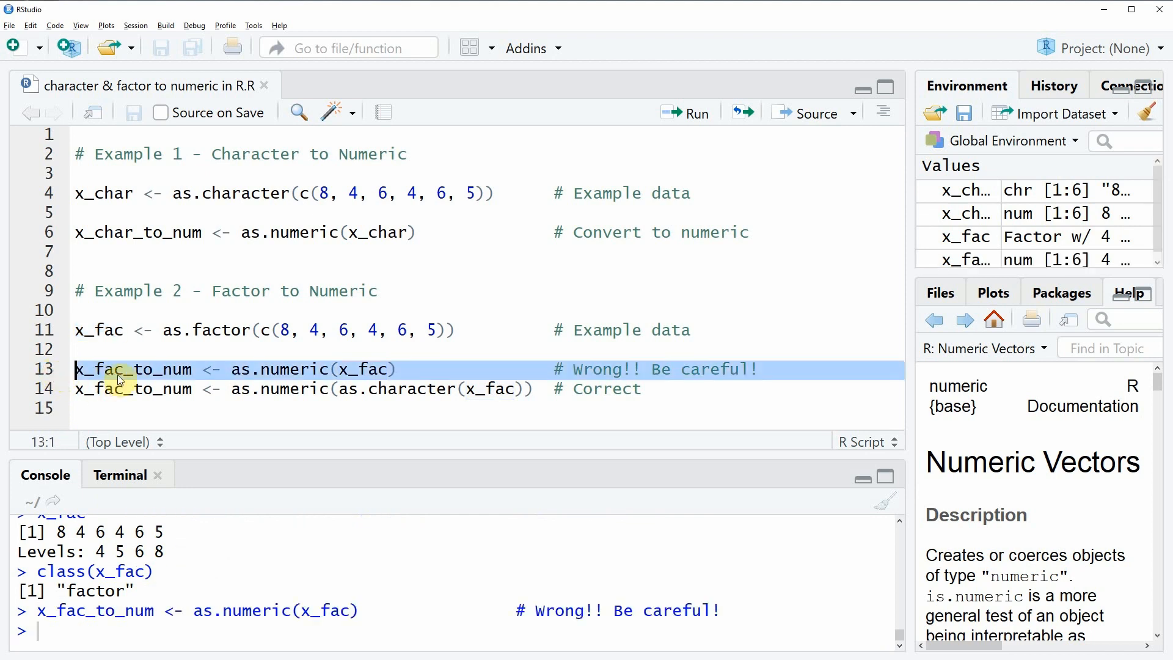
pyautogui.click(694, 112)
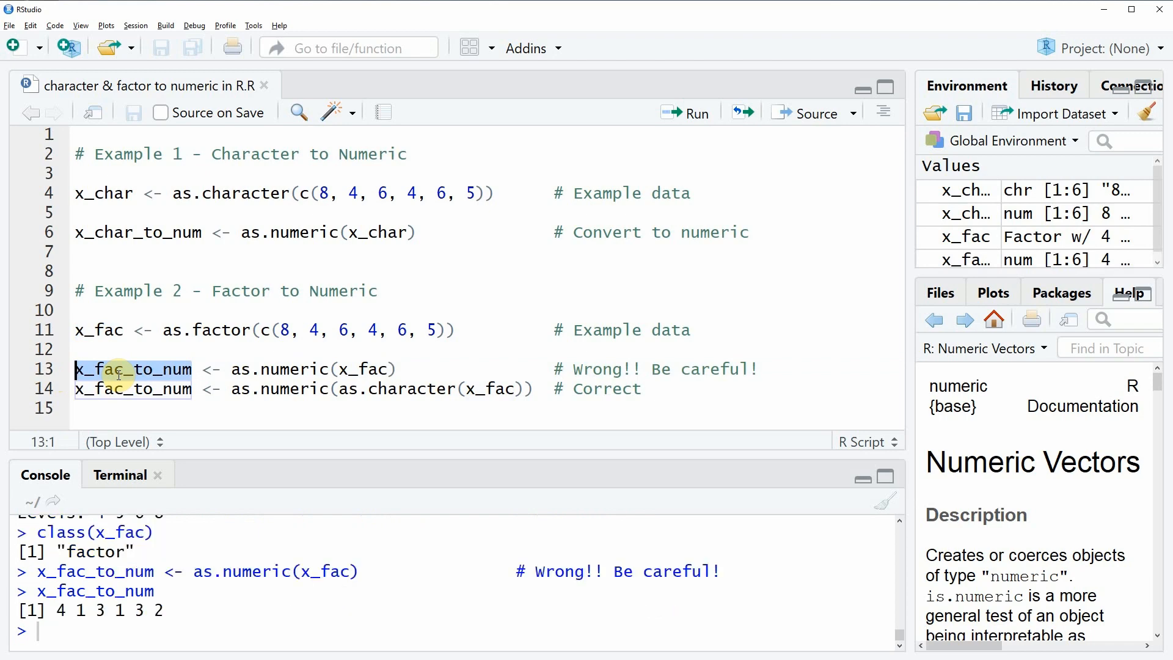
pyautogui.moveTo(67, 615)
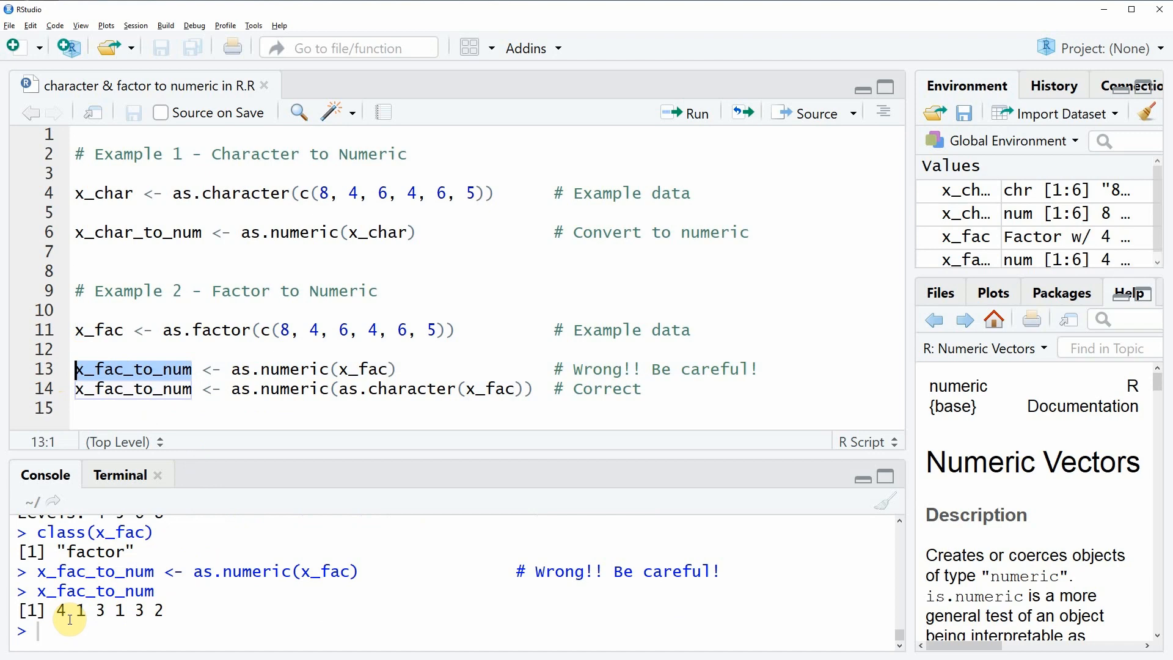
pyautogui.click(282, 330)
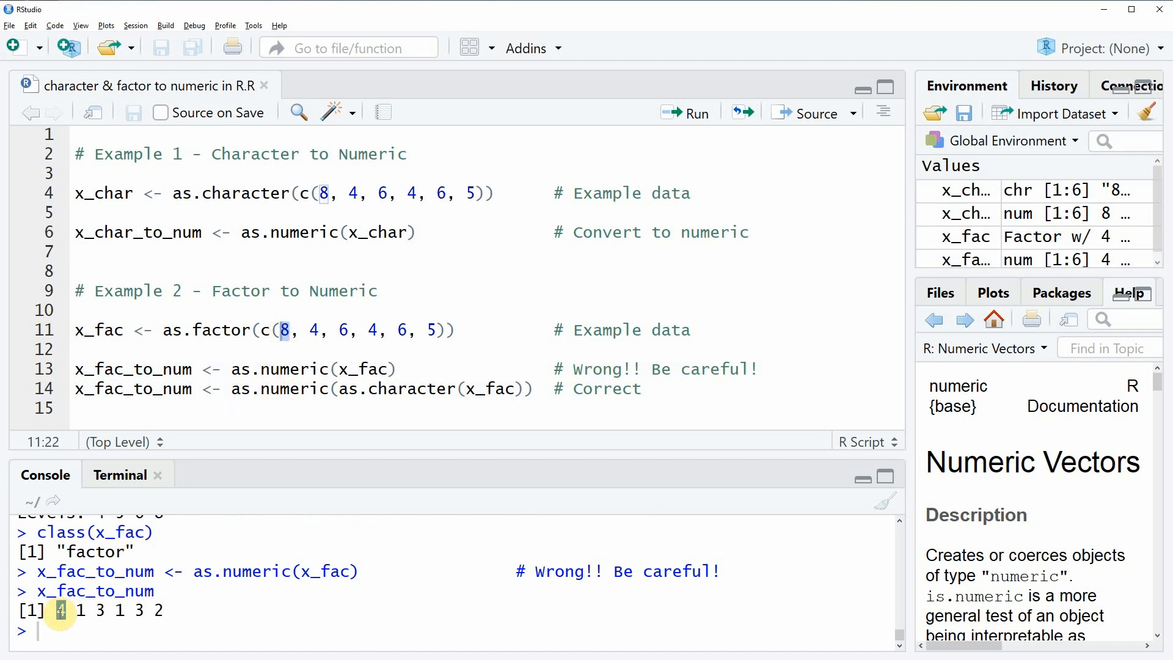
pyautogui.moveTo(264, 395)
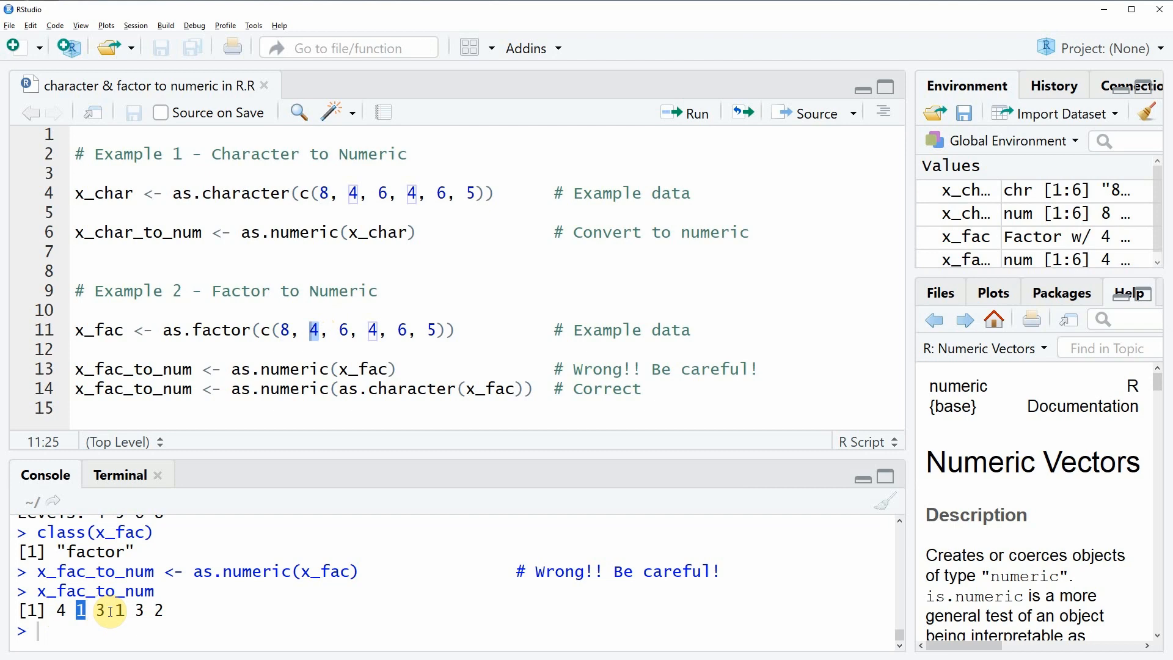
pyautogui.moveTo(139, 615)
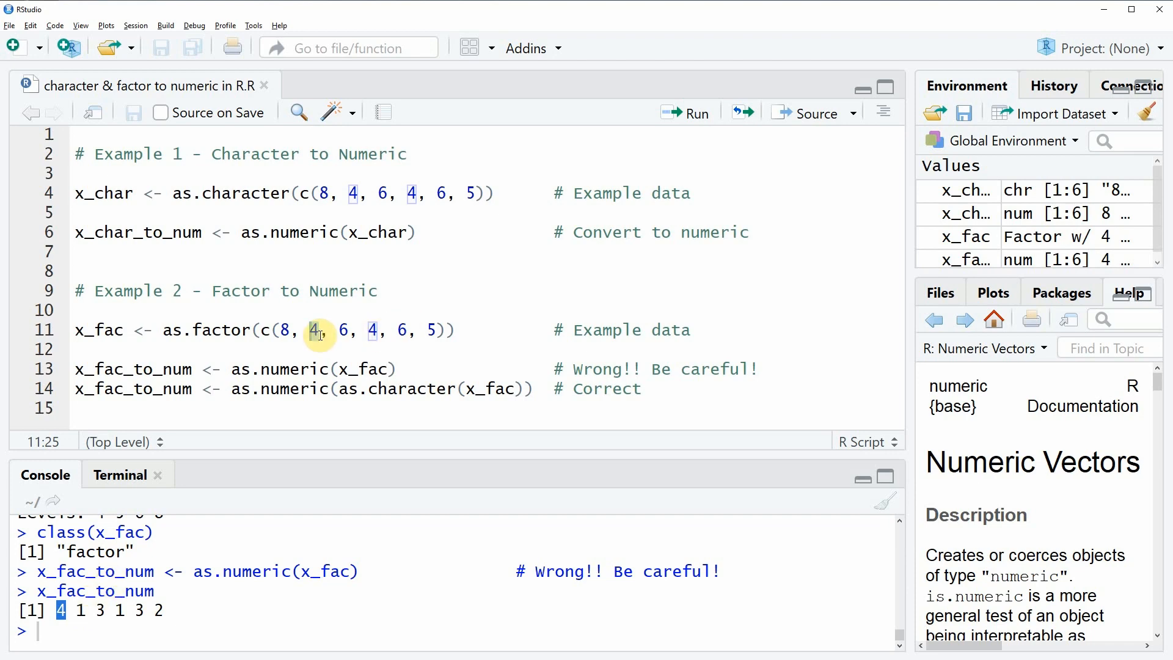
pyautogui.moveTo(396, 388)
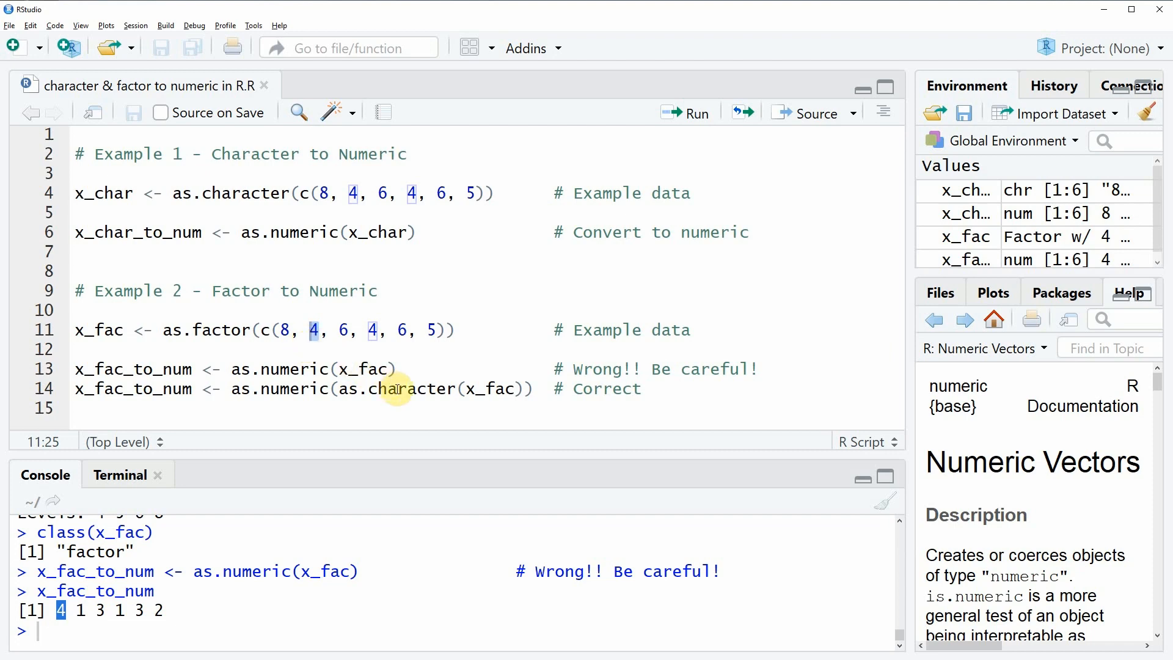
pyautogui.moveTo(478, 394)
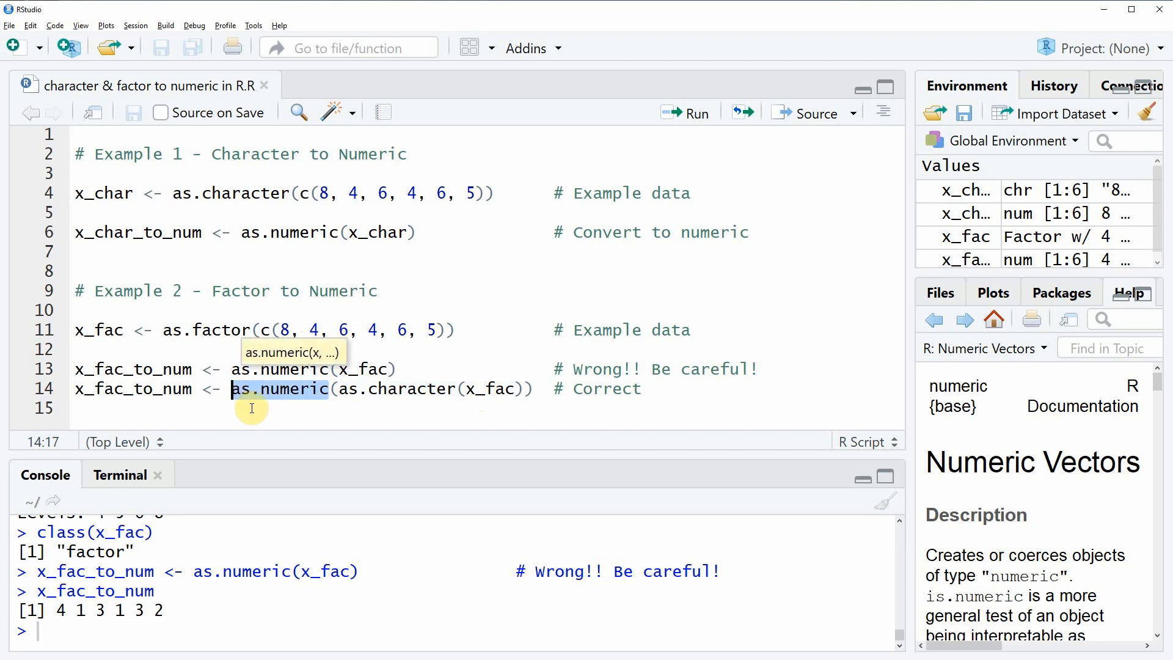
pyautogui.moveTo(277, 402)
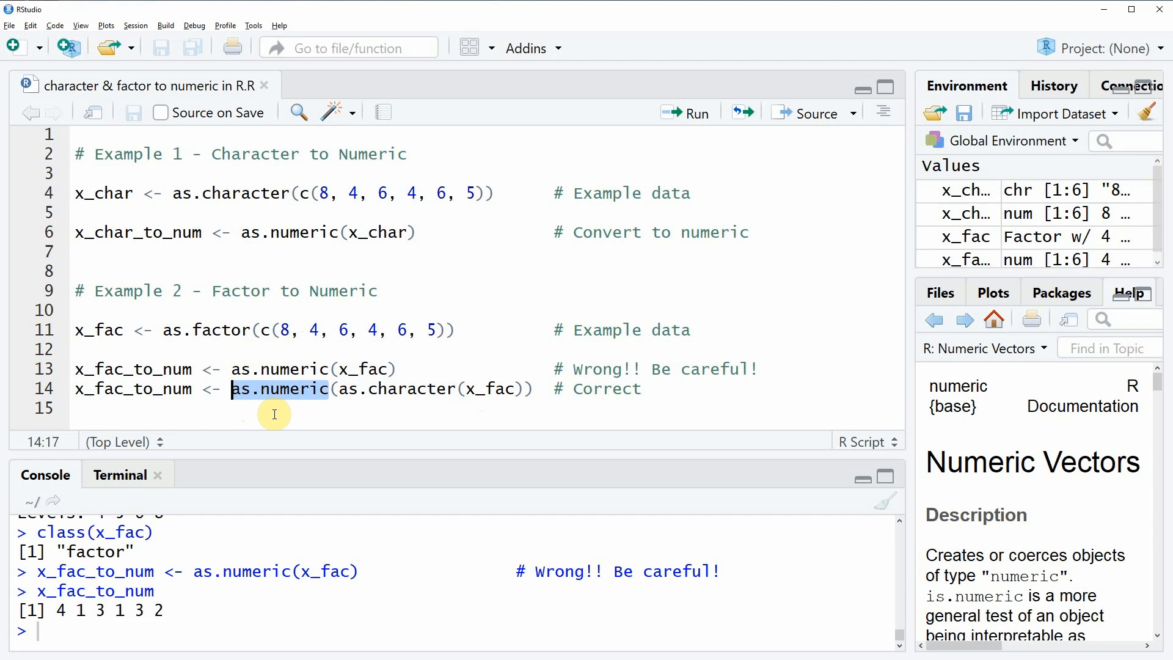
# Step: Run the as.numeric(as.character(x_fac)) line so x_fac_to_num prints 8 4 6 4 6 5
pyautogui.click(47, 388)
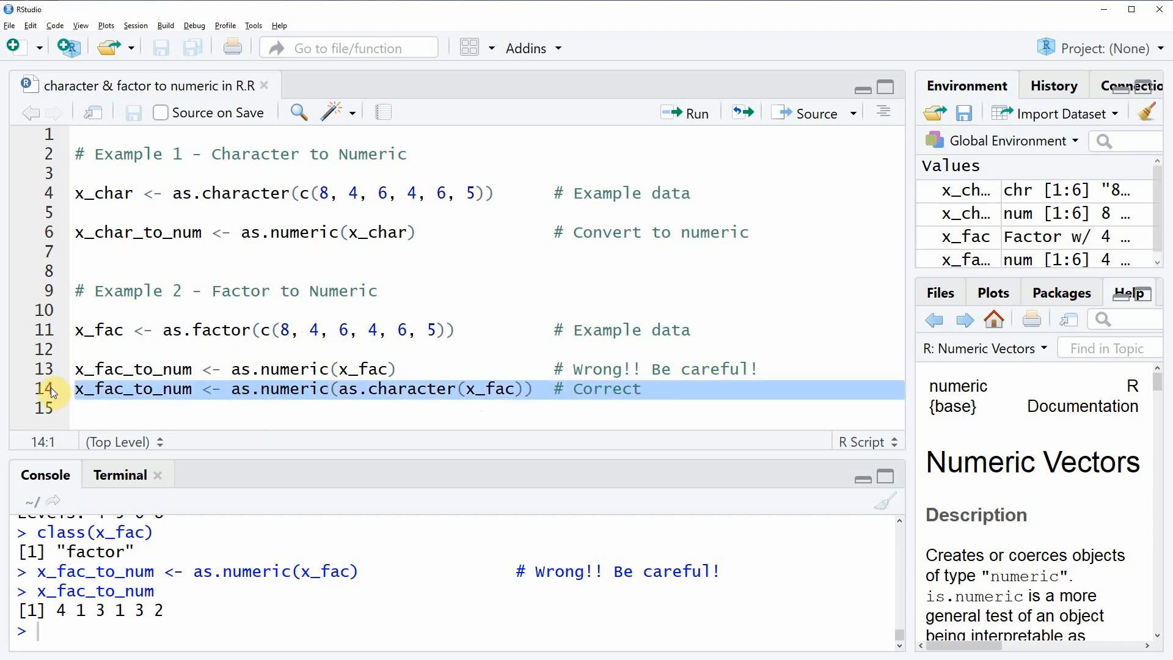
pyautogui.click(693, 113)
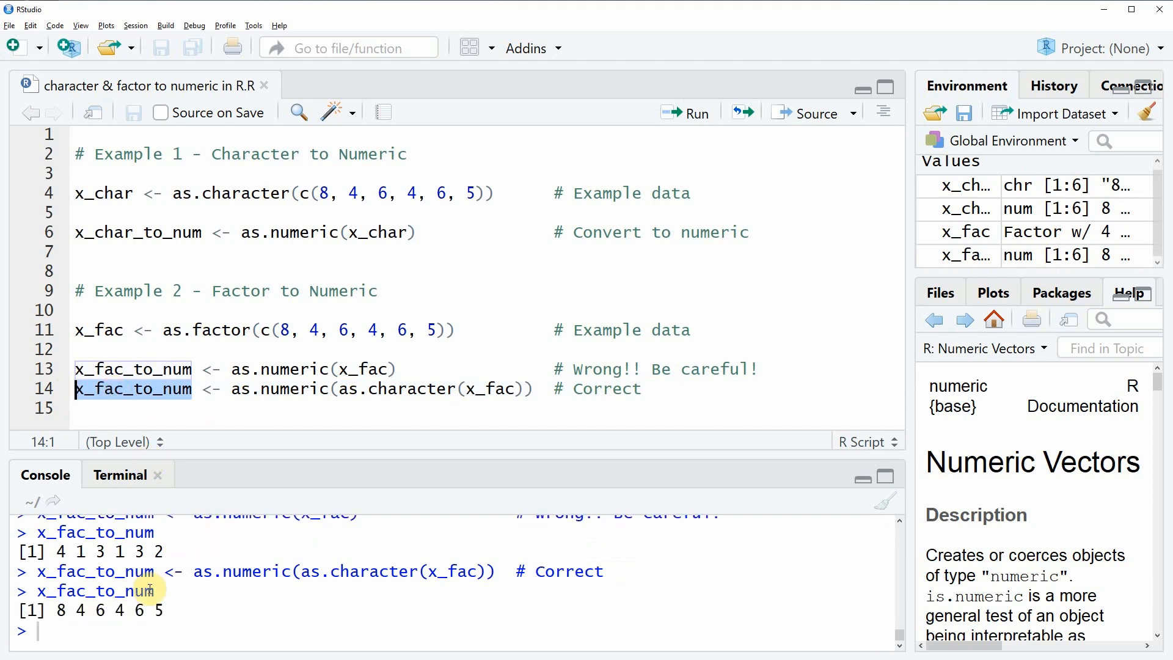
pyautogui.moveTo(66, 621)
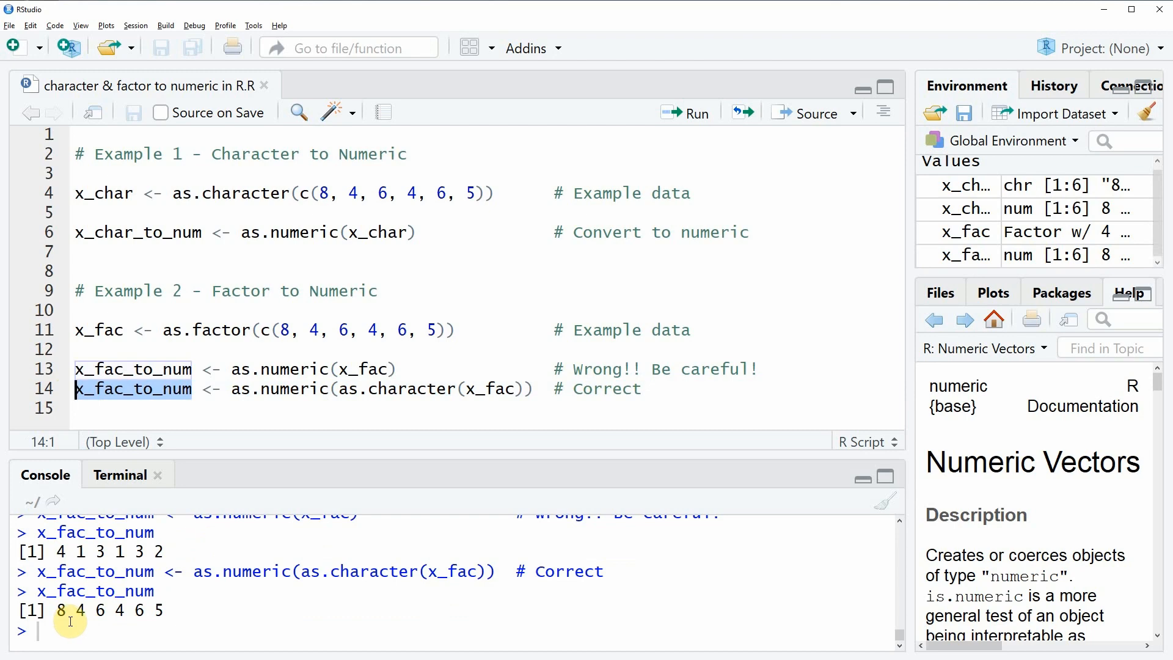
pyautogui.moveTo(307, 406)
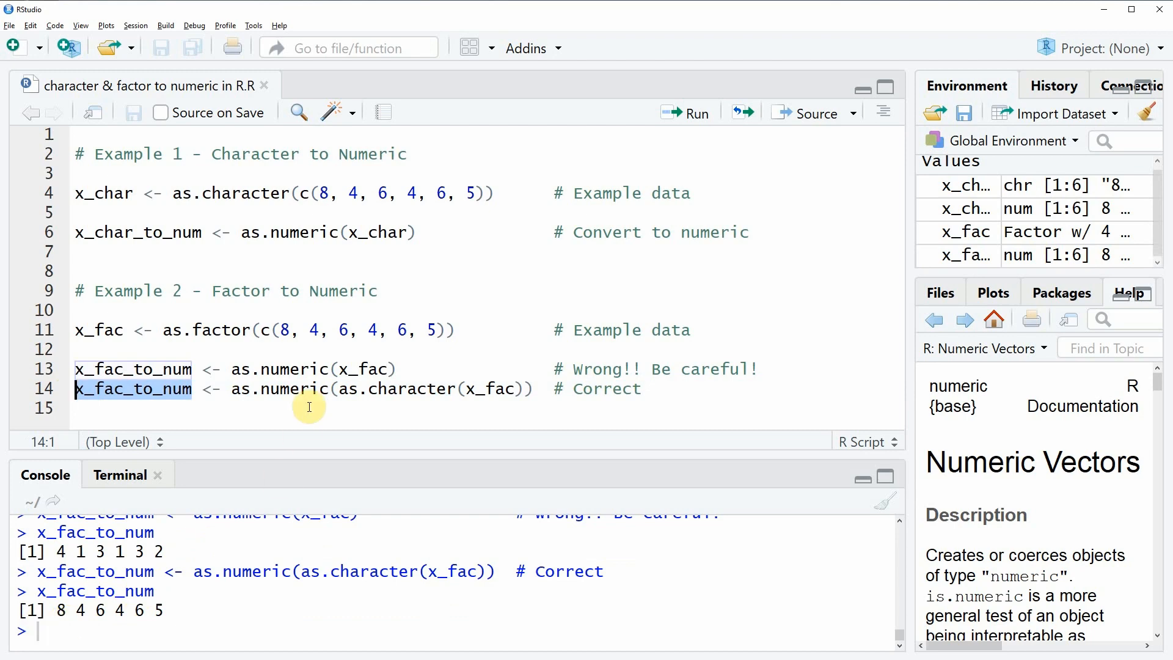
pyautogui.moveTo(381, 330)
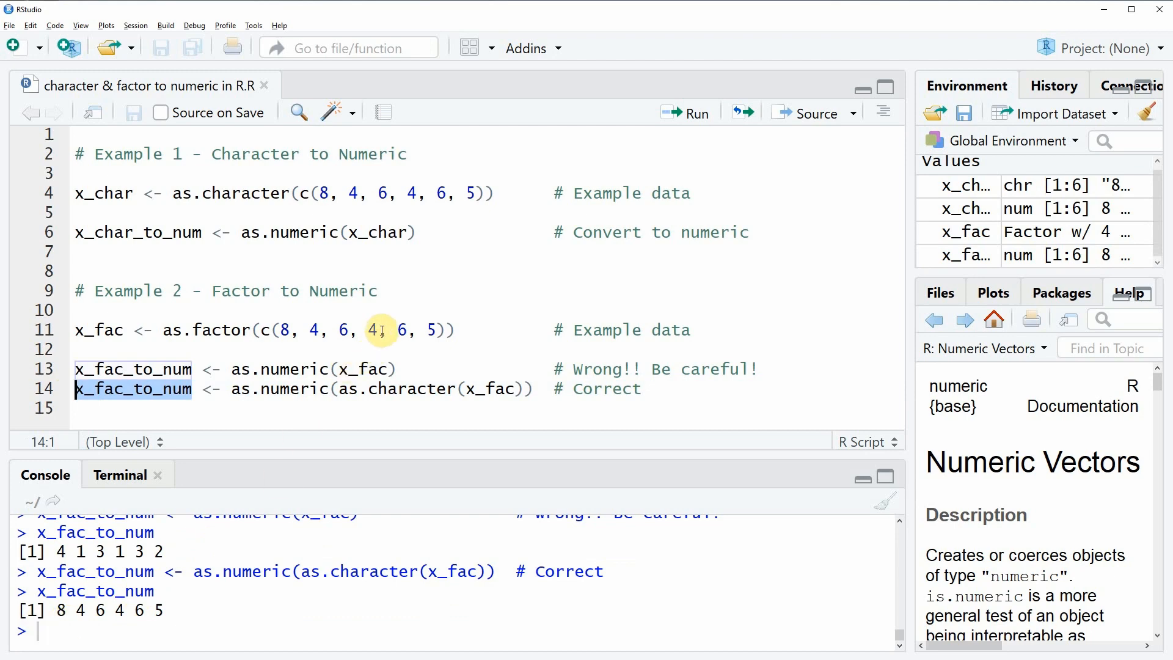